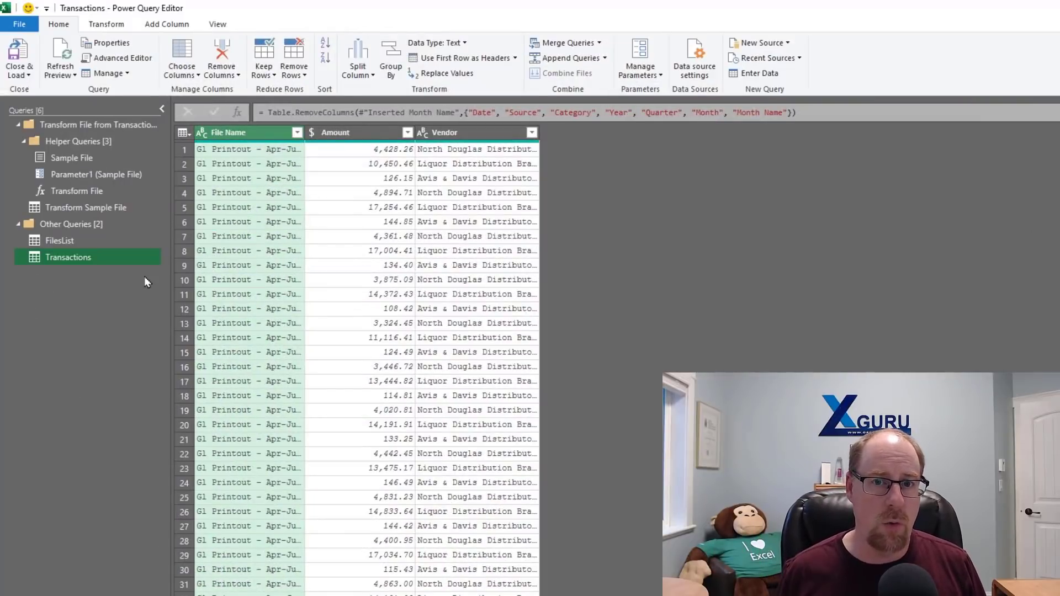
# Preview the FilesList query, then return to the Transactions query preview.
pyautogui.click(59, 240)
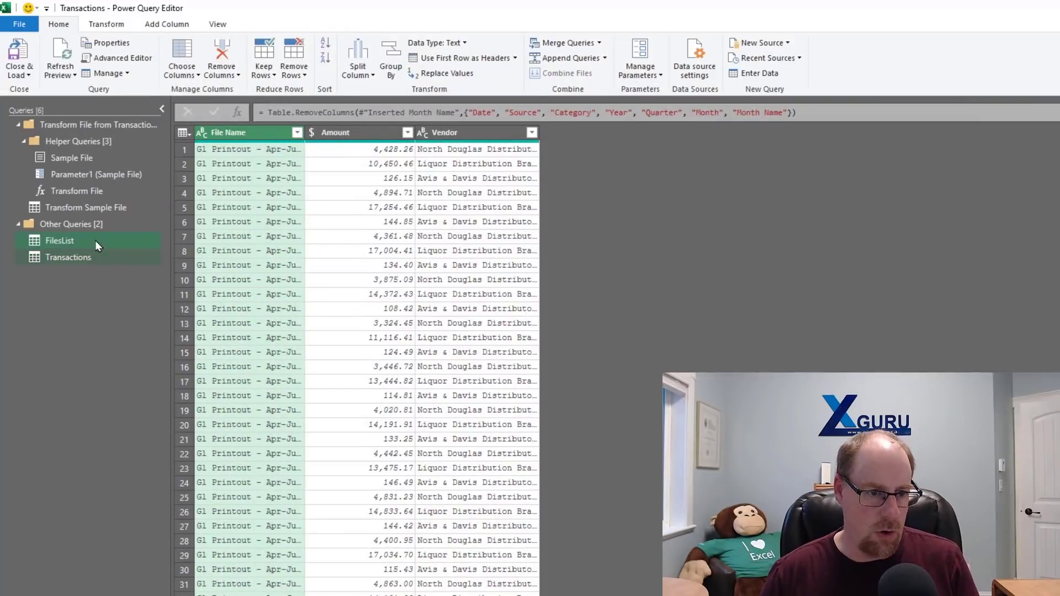
pyautogui.click(60, 240)
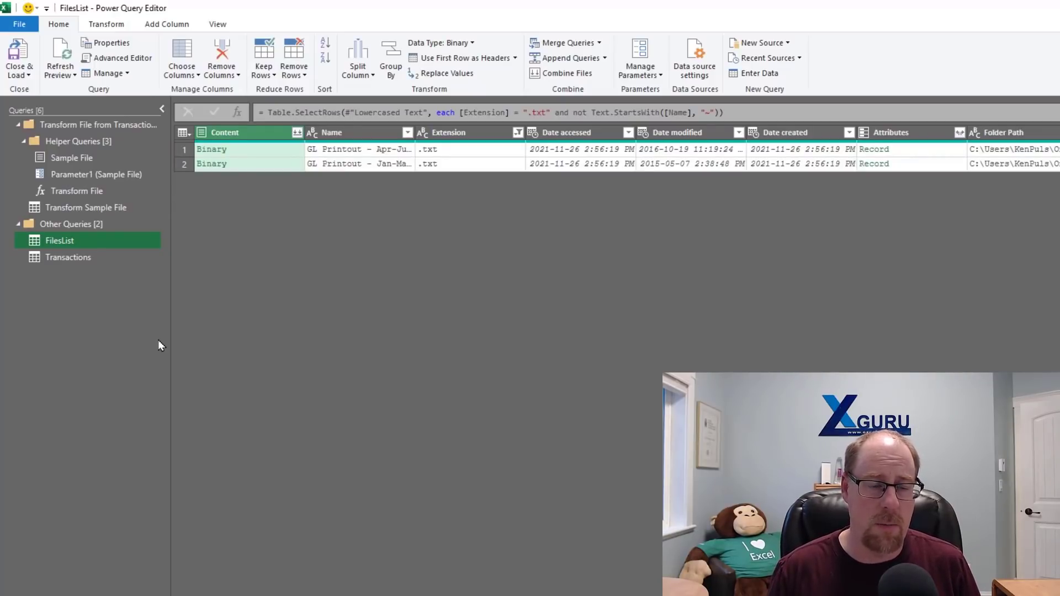
pyautogui.click(68, 256)
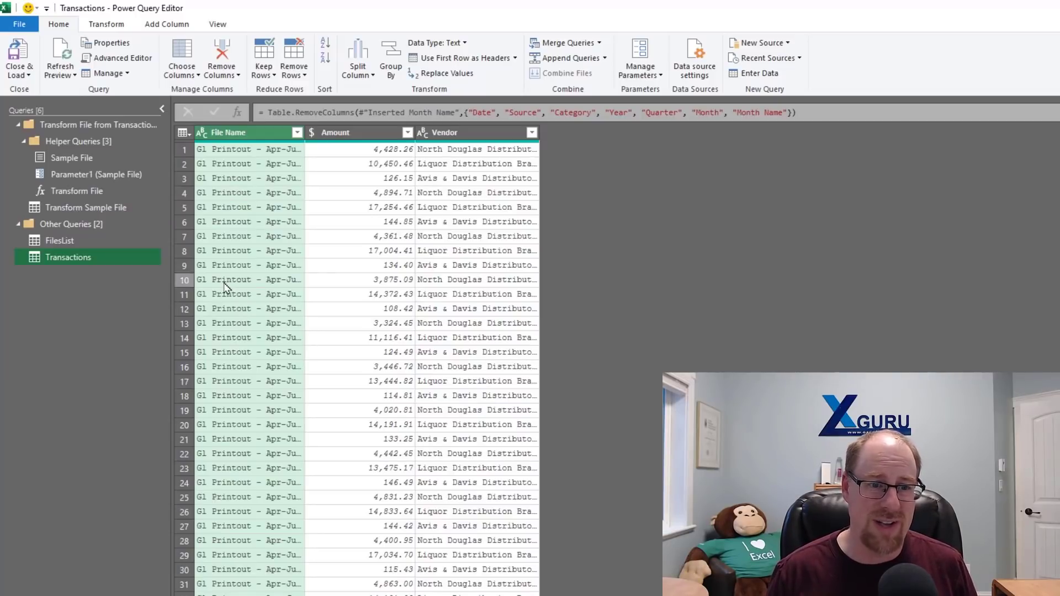
pyautogui.moveTo(282, 330)
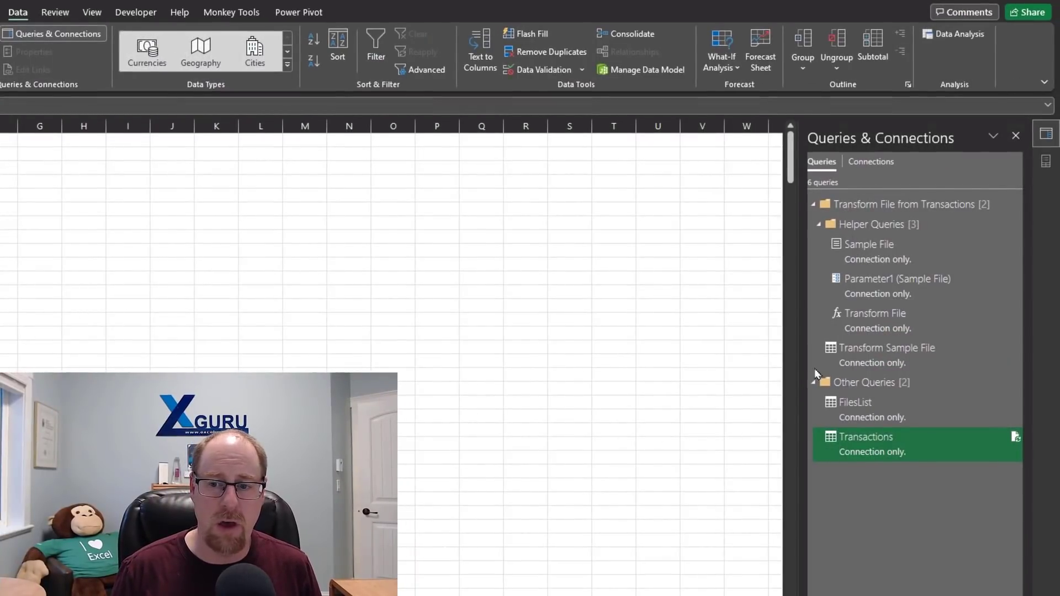
pyautogui.moveTo(851, 484)
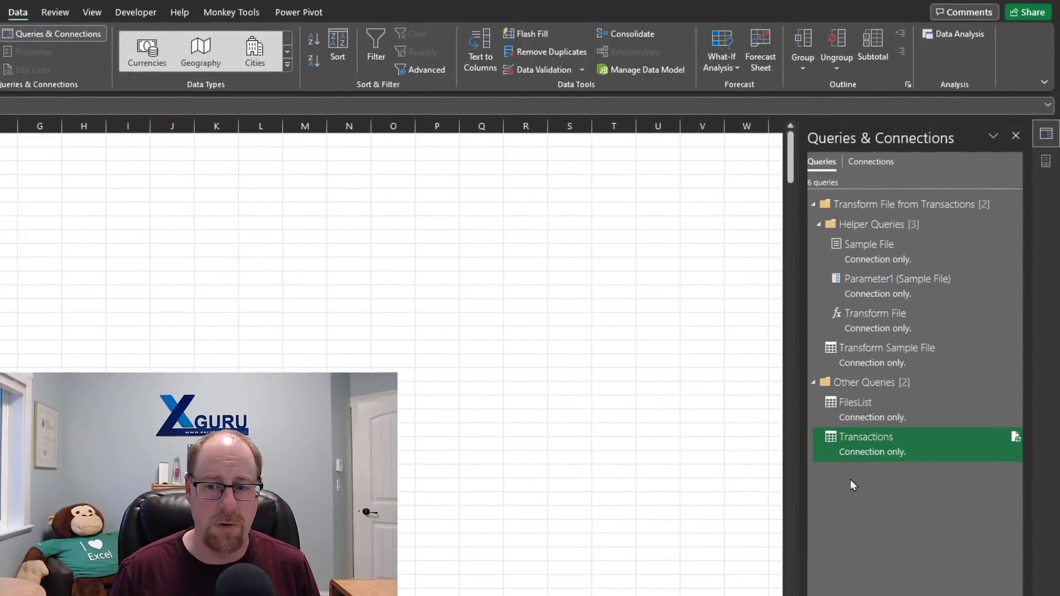
# Load the Transactions query as a table at $A$1 on the existing worksheet.
pyautogui.rightClick(864, 437)
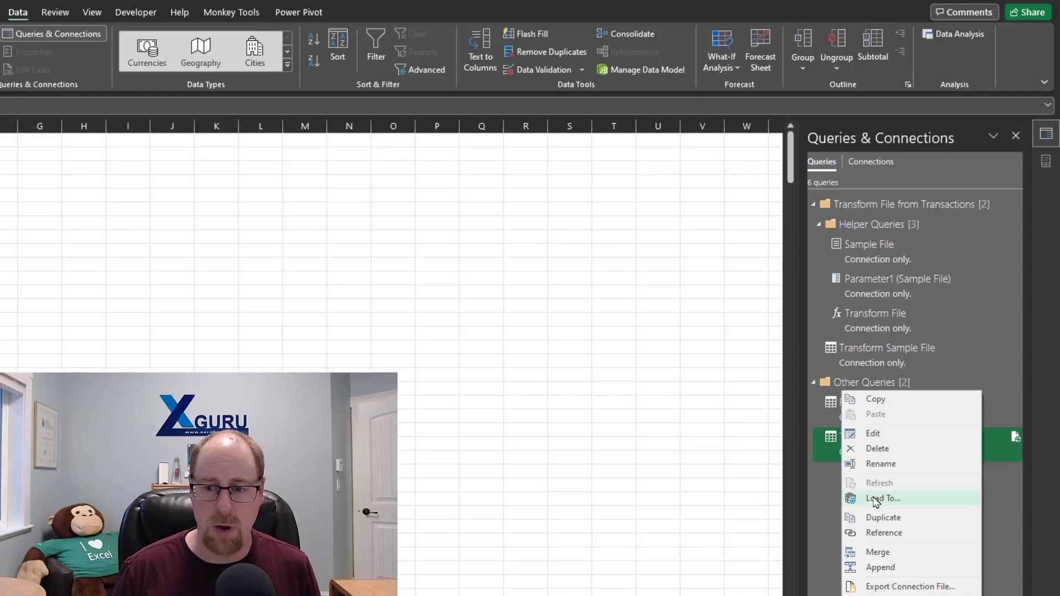
pyautogui.click(882, 498)
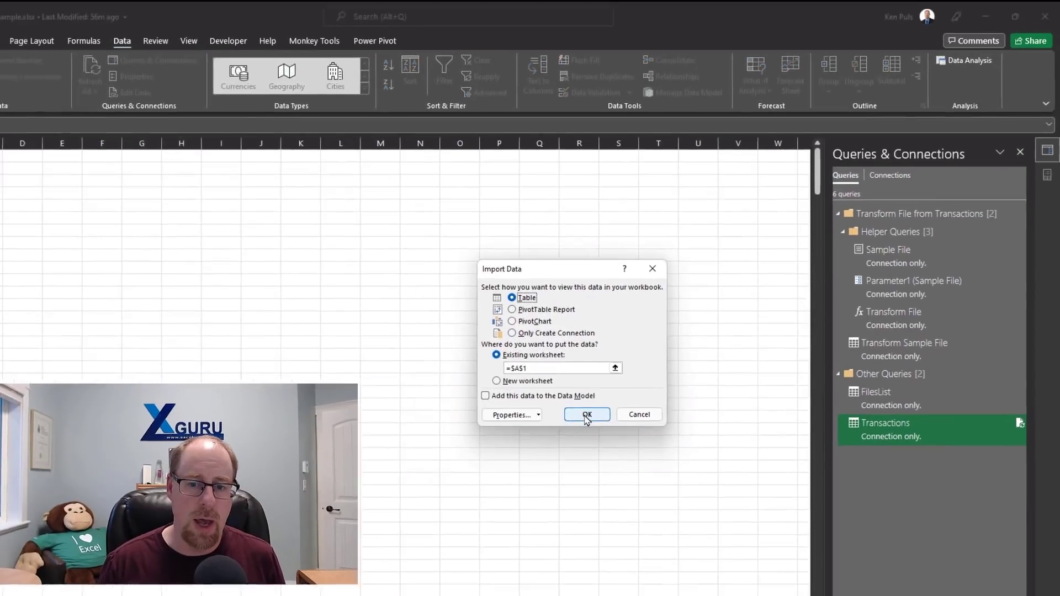
pyautogui.click(585, 415)
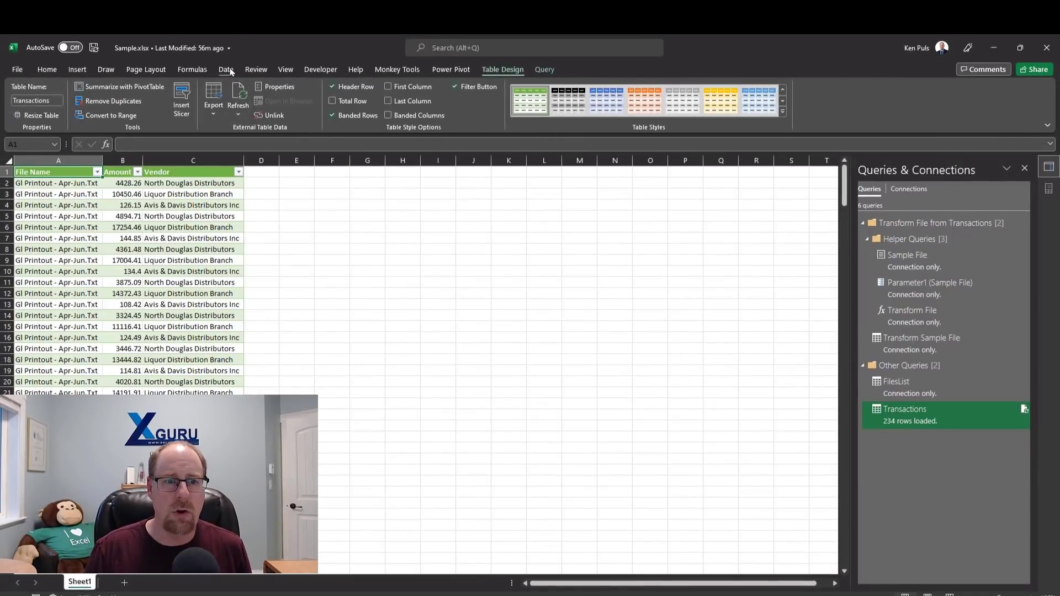
pyautogui.click(226, 69)
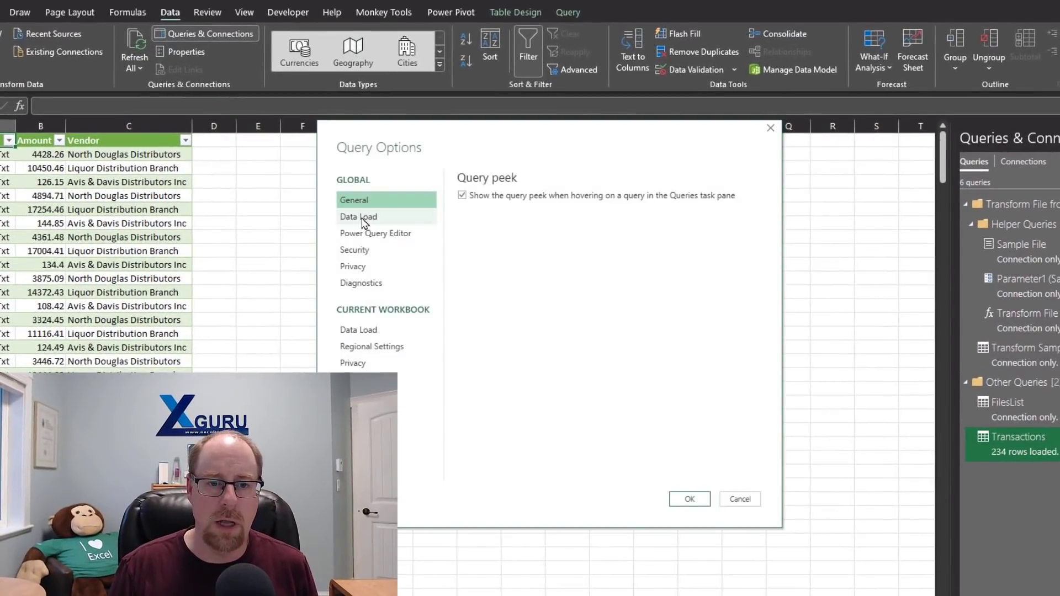
# Set the default query load to custom settings, with worksheet and Data Model loading both unchecked.
pyautogui.click(358, 216)
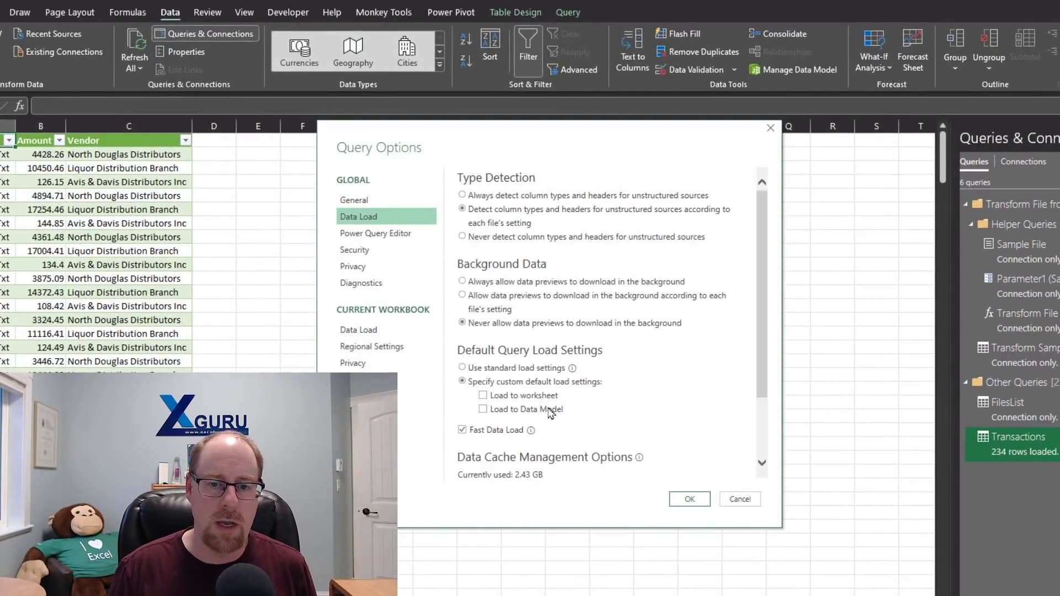
pyautogui.click(462, 367)
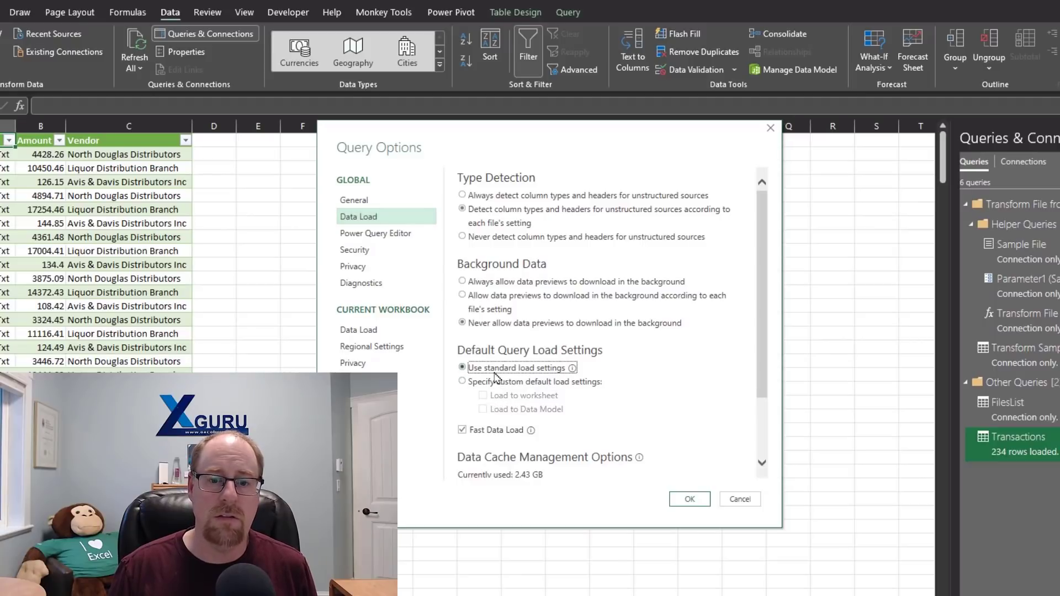
pyautogui.click(462, 382)
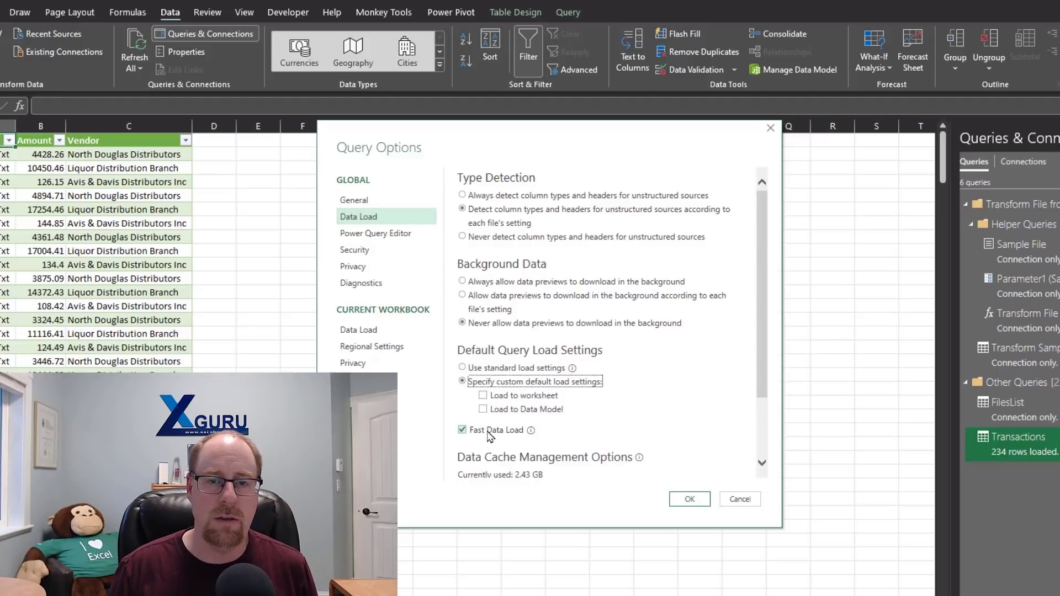
pyautogui.click(481, 395)
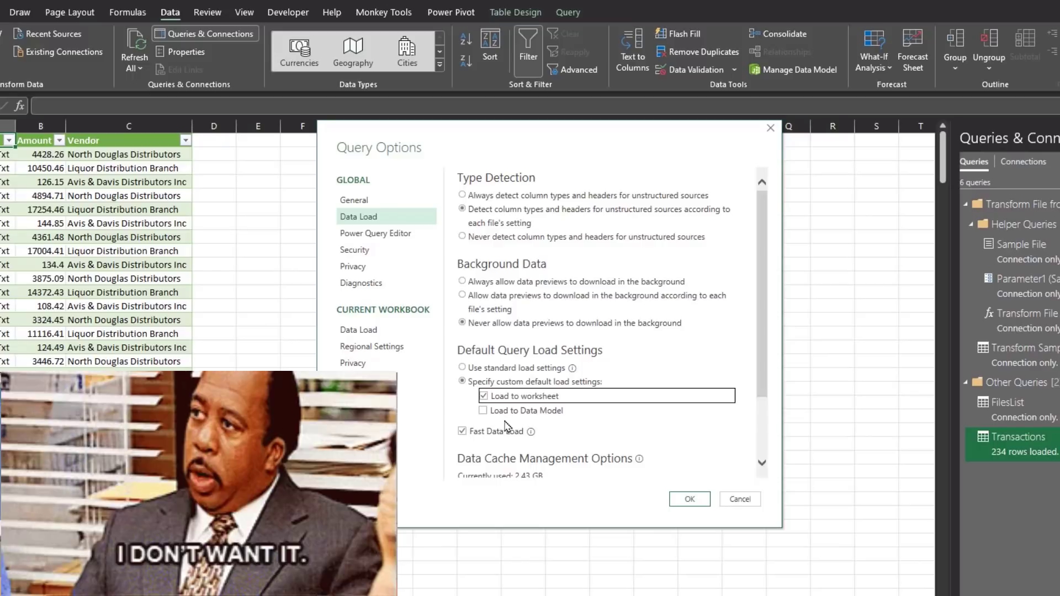
pyautogui.click(483, 395)
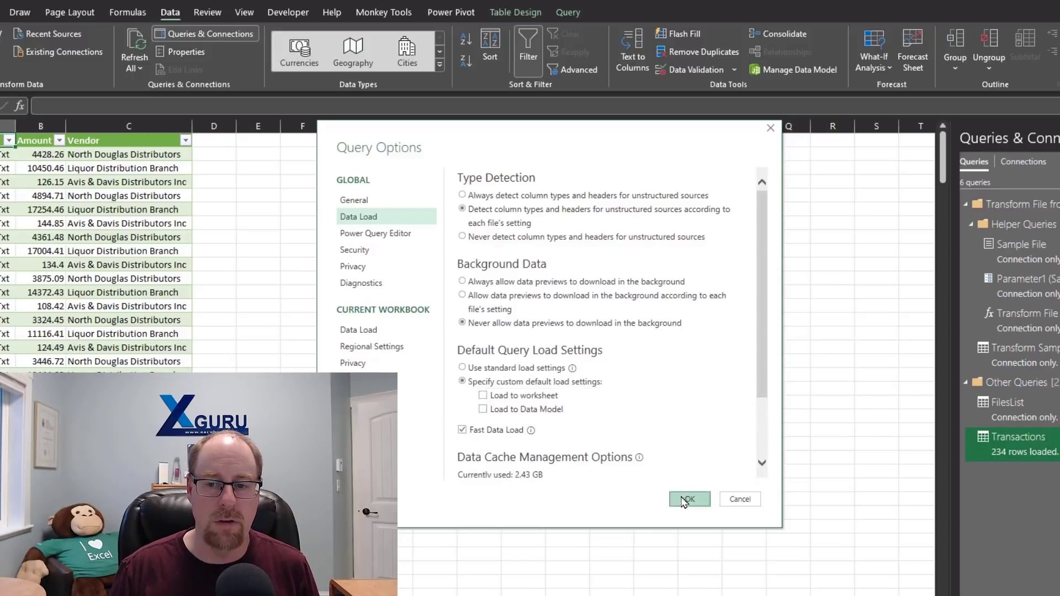
pyautogui.click(688, 499)
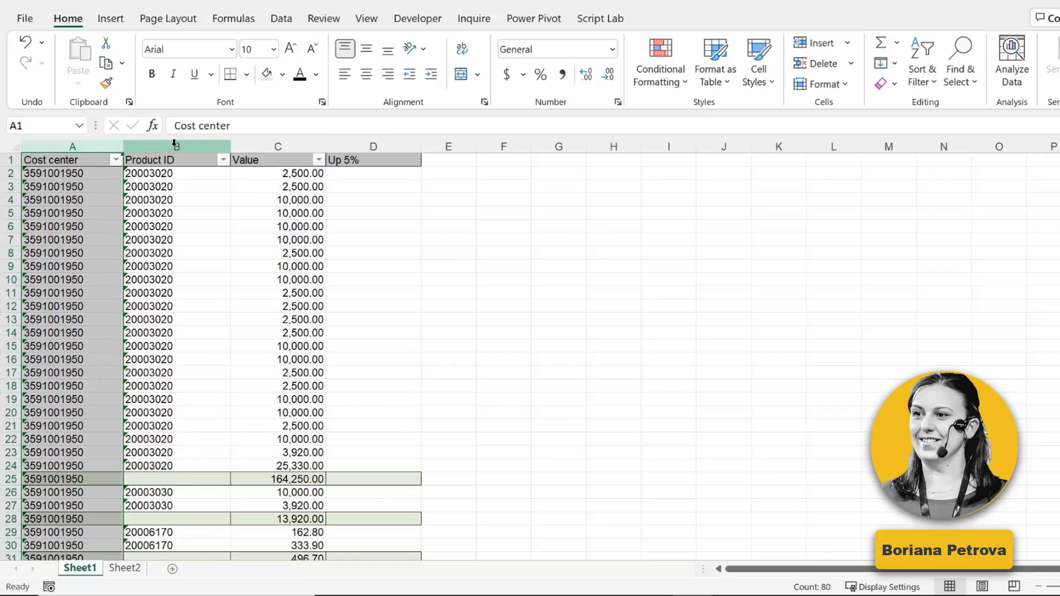
# Inspect the Product ID and Value columns of the Cost center table.
pyautogui.click(175, 159)
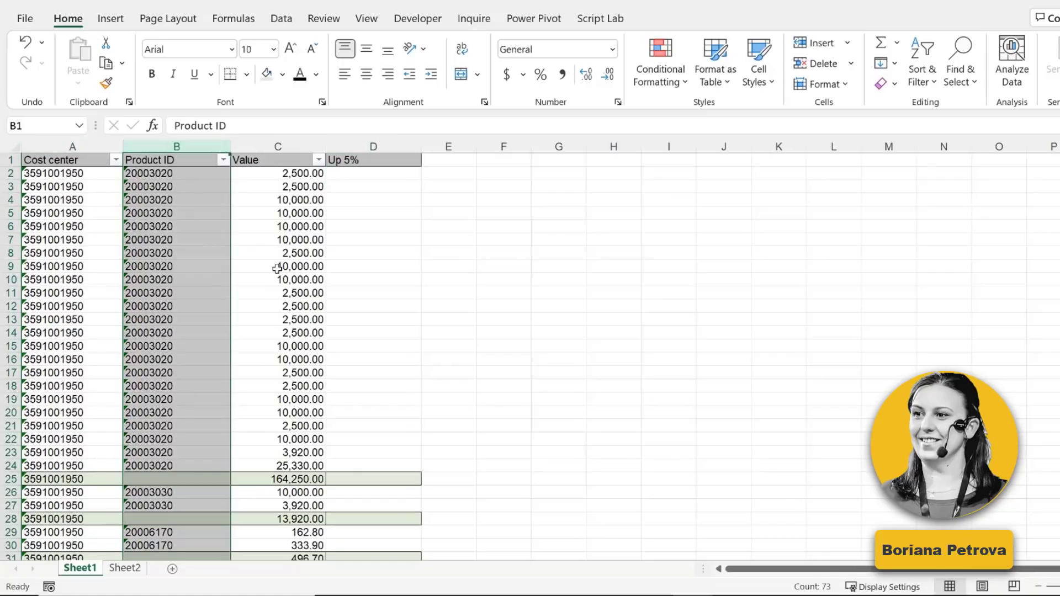
pyautogui.click(277, 147)
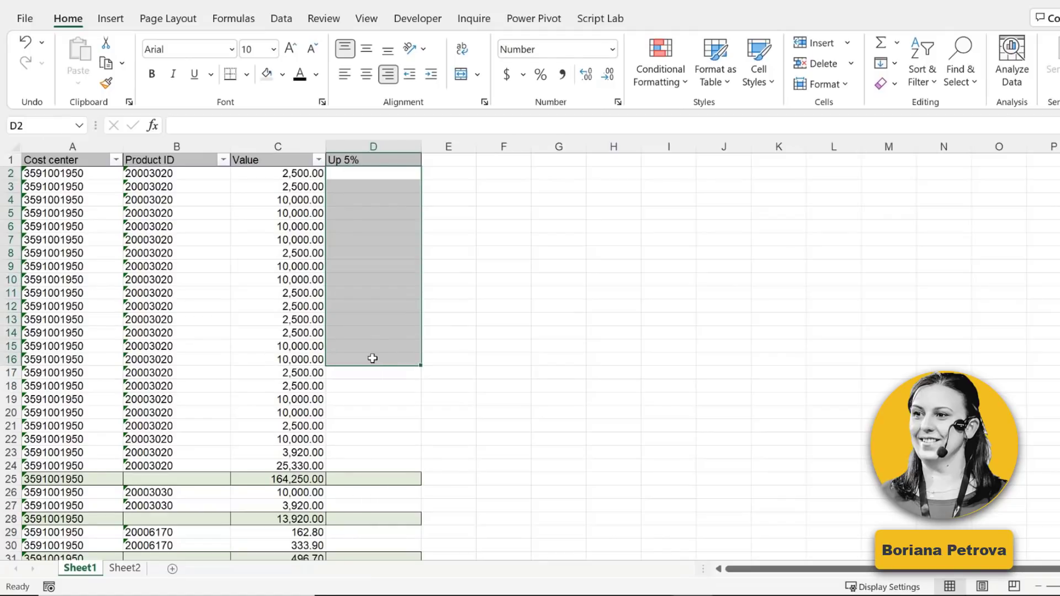
pyautogui.moveTo(367, 311)
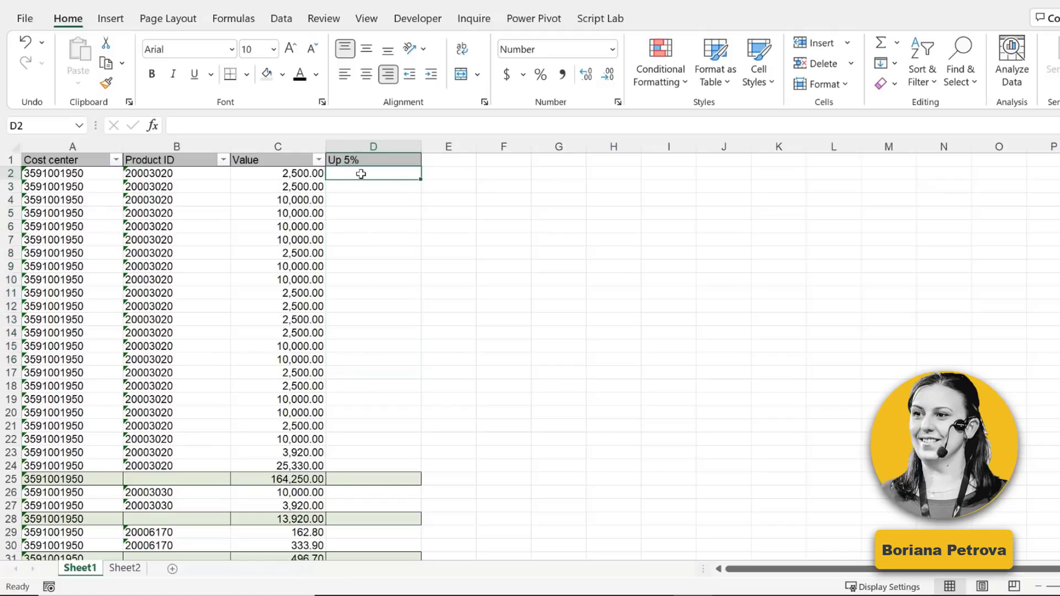
# Start a formula in the first Up 5% cell multiplying C2 by 105%.
pyautogui.write('=')
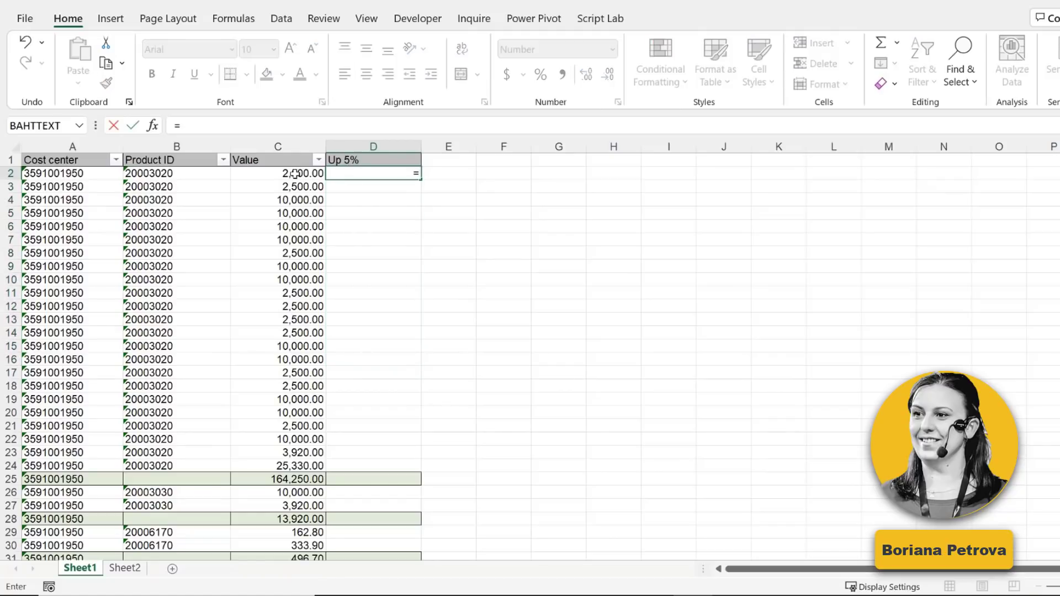
pyautogui.click(277, 173)
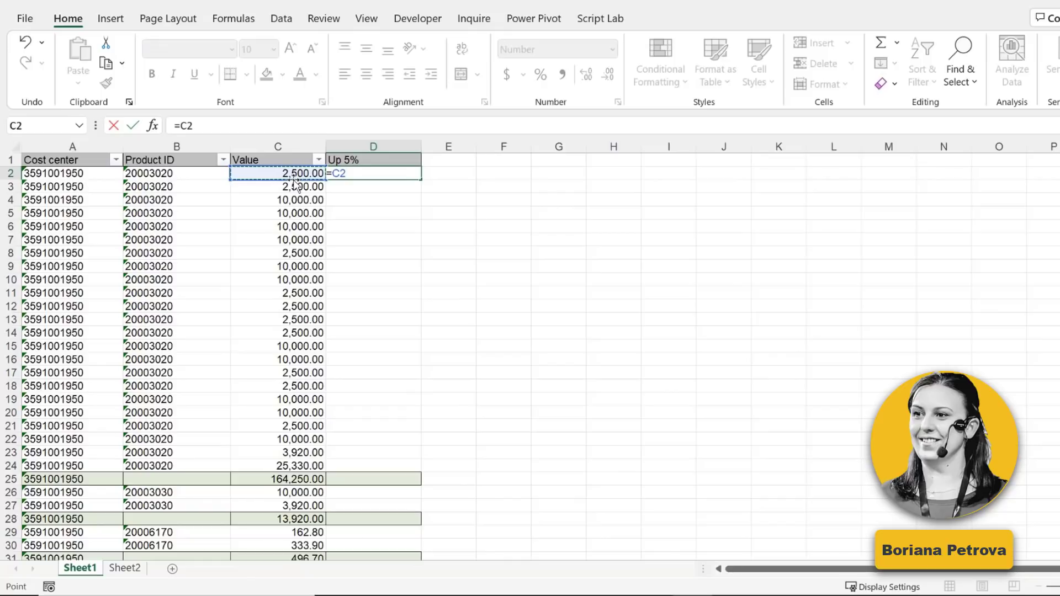
pyautogui.write('*')
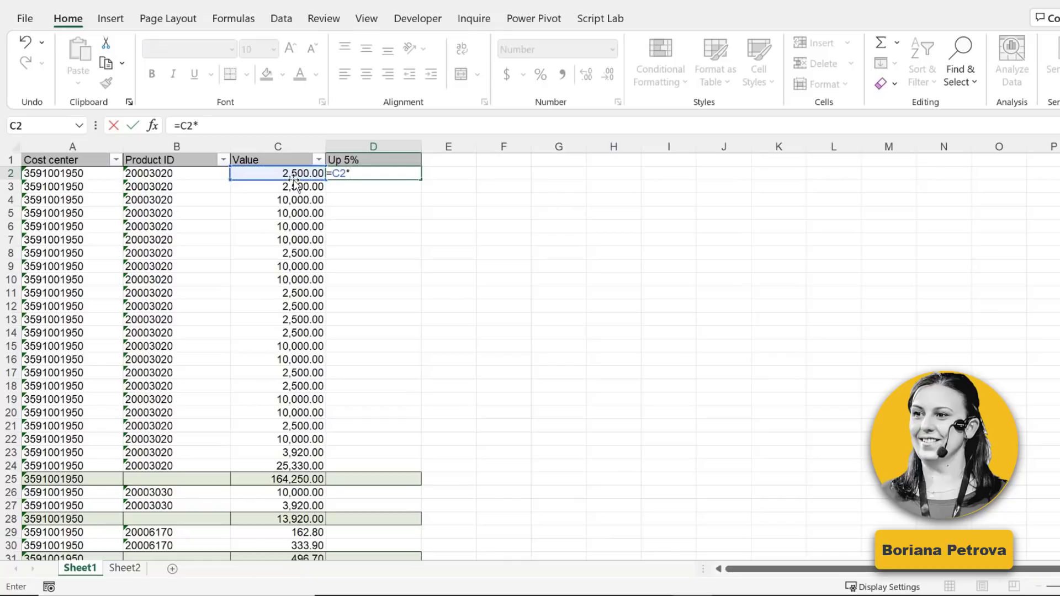
pyautogui.write('105%')
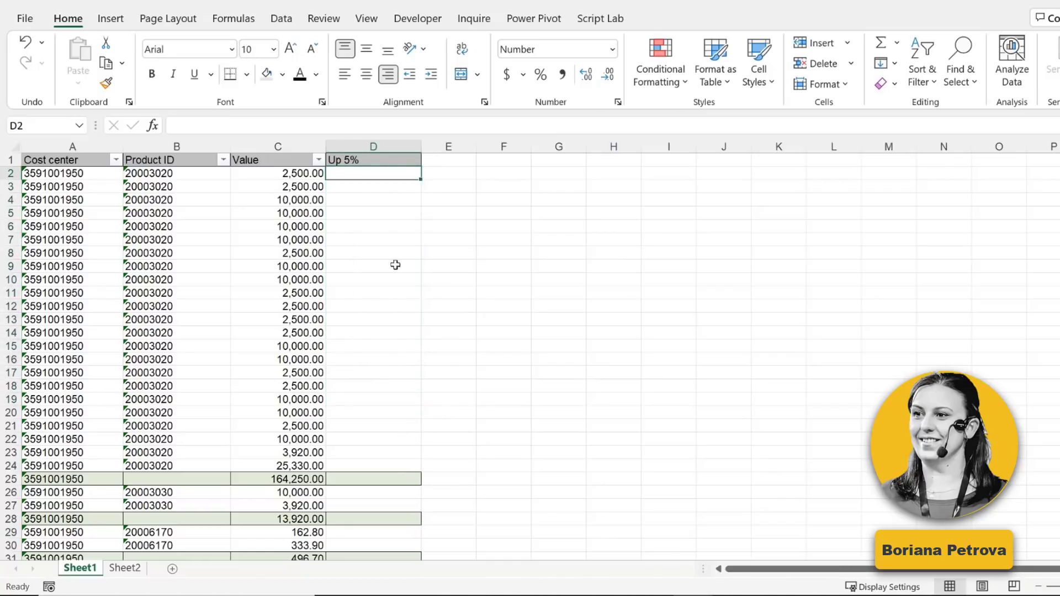
pyautogui.moveTo(404, 271)
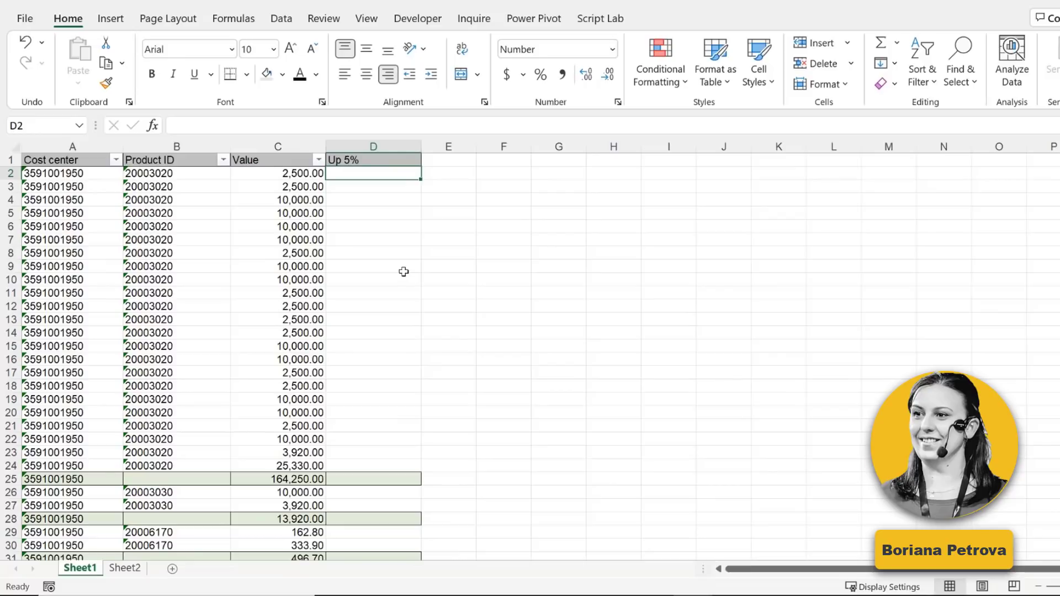
# Rebuild the formula to multiply the Value range C2:C79 by 105%.
pyautogui.write('=')
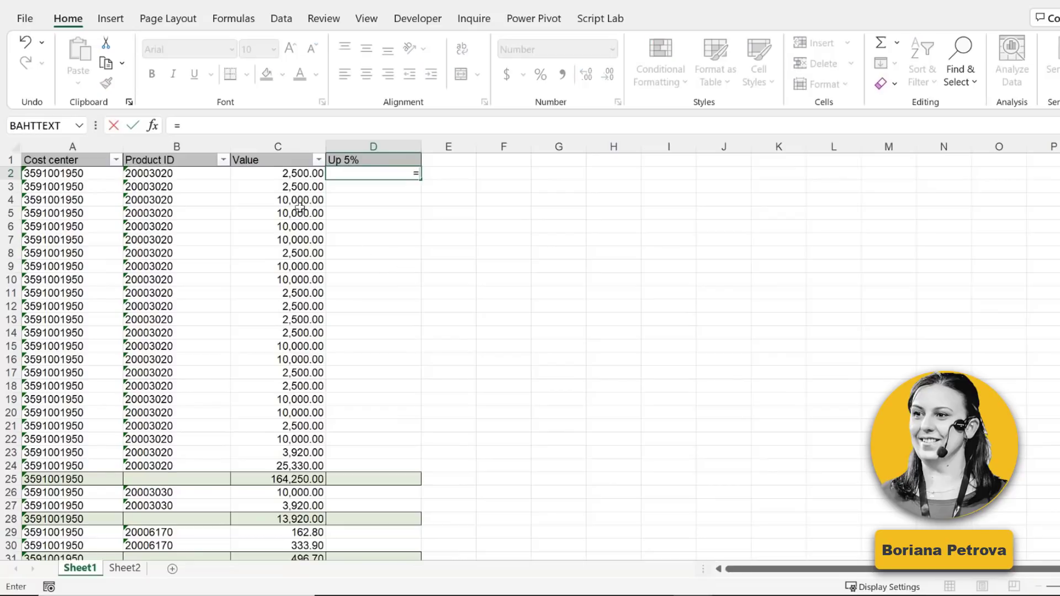
pyautogui.click(277, 172)
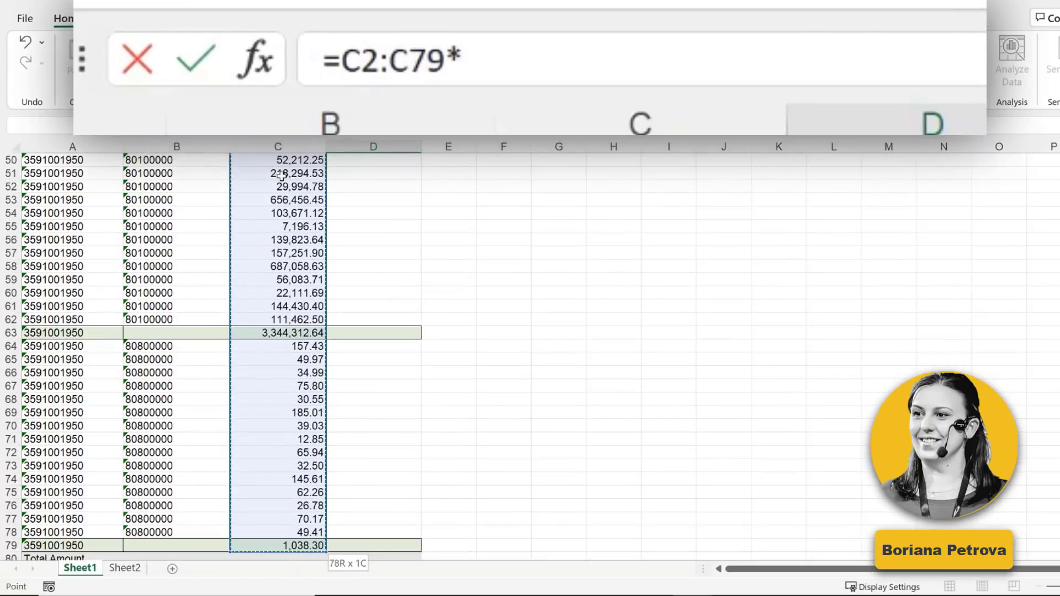
pyautogui.write('105')
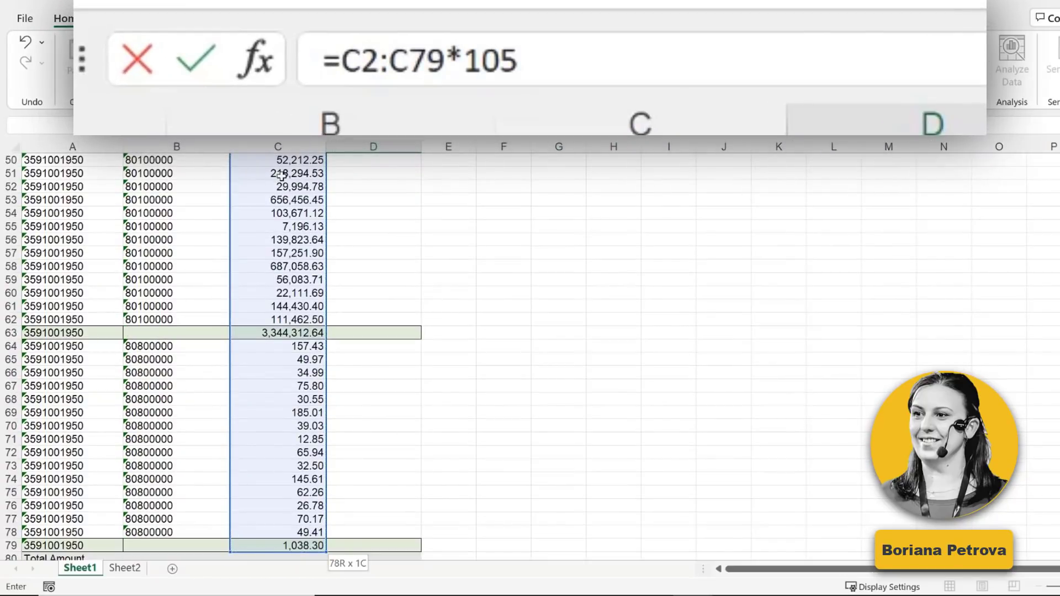
pyautogui.write('%')
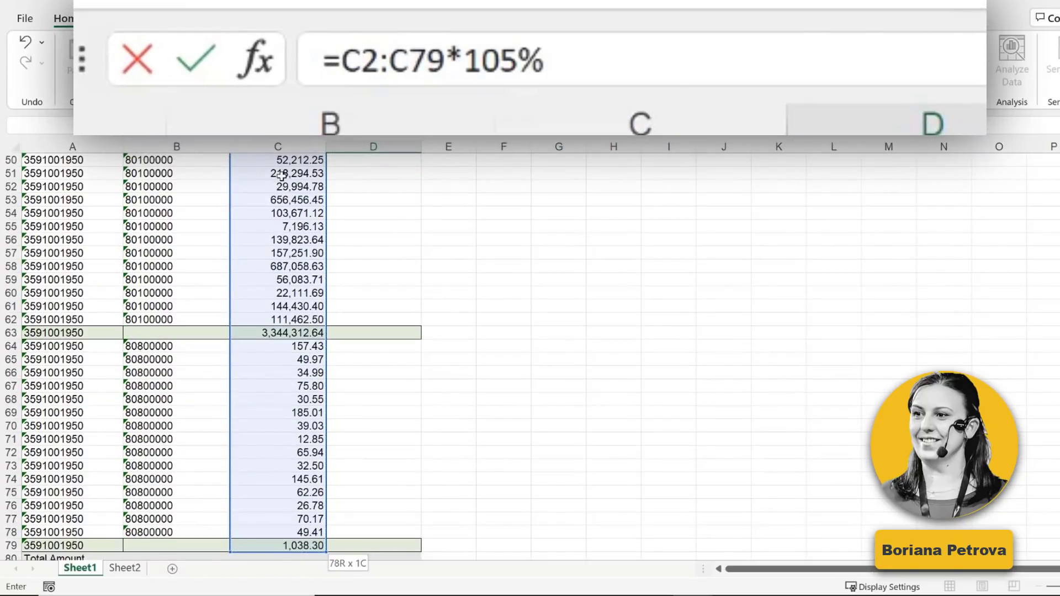